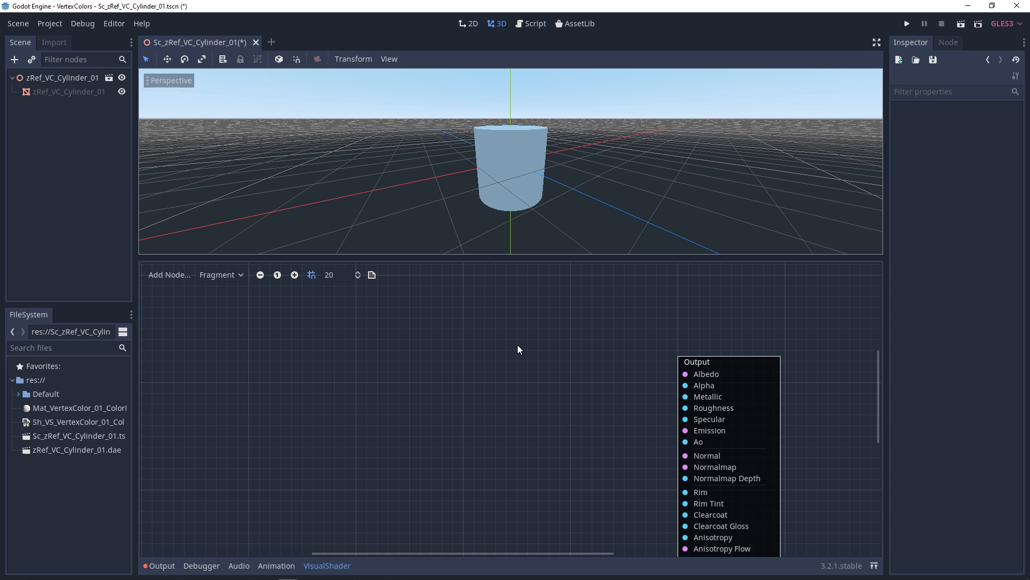
mouse_move(260, 431)
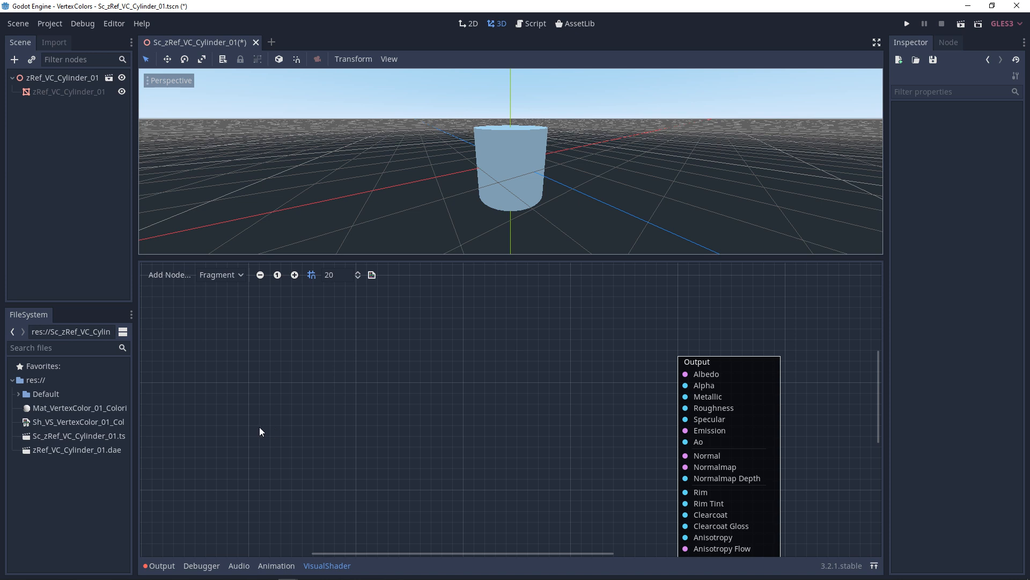
Wire a color-mode Input node into the Output node's Albedo to show the vertex colour bands.
click(78, 408)
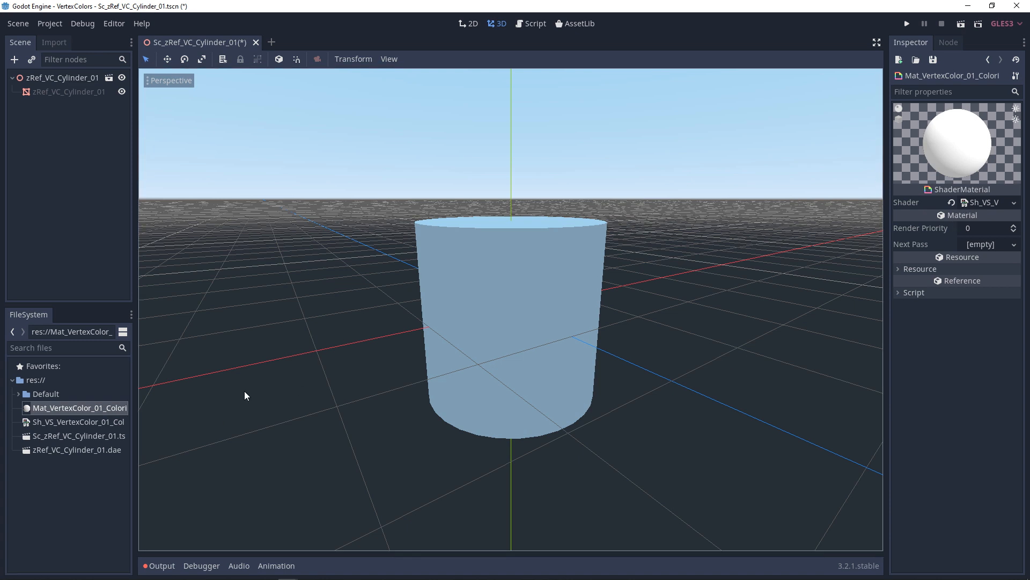
mouse_move(466, 316)
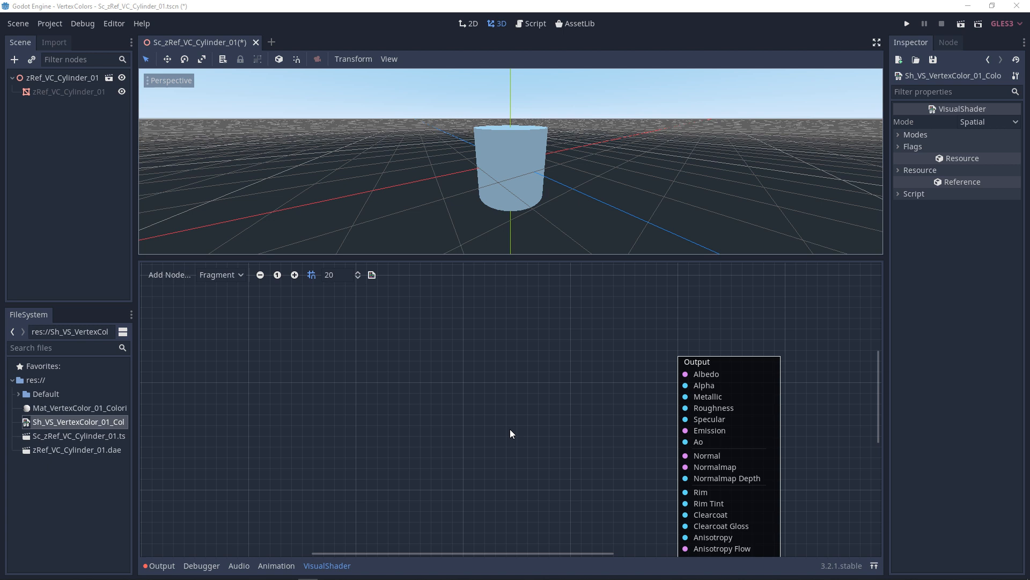
mouse_move(469, 458)
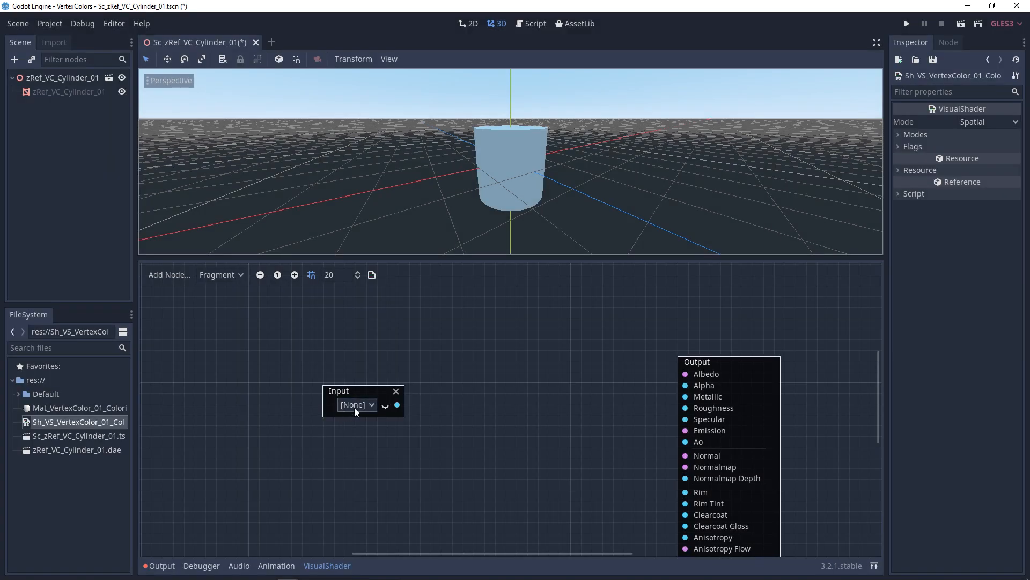
click(358, 404)
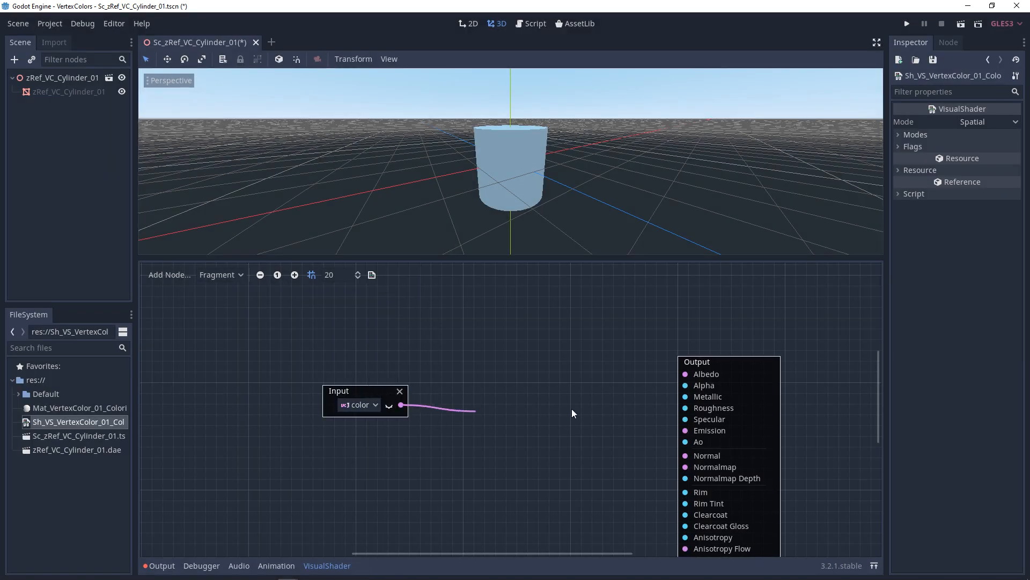
drag(402, 403, 685, 375)
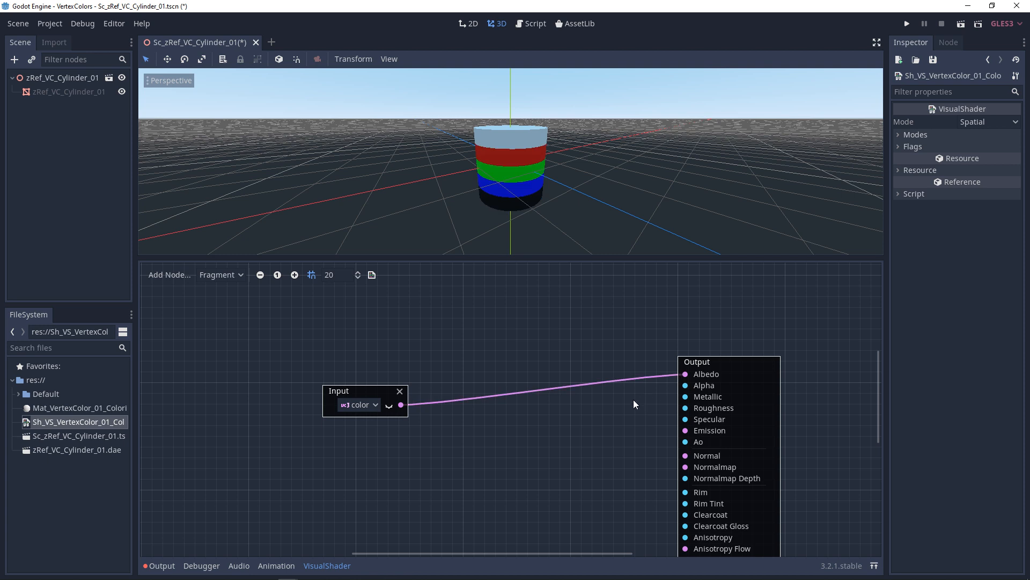
mouse_move(604, 440)
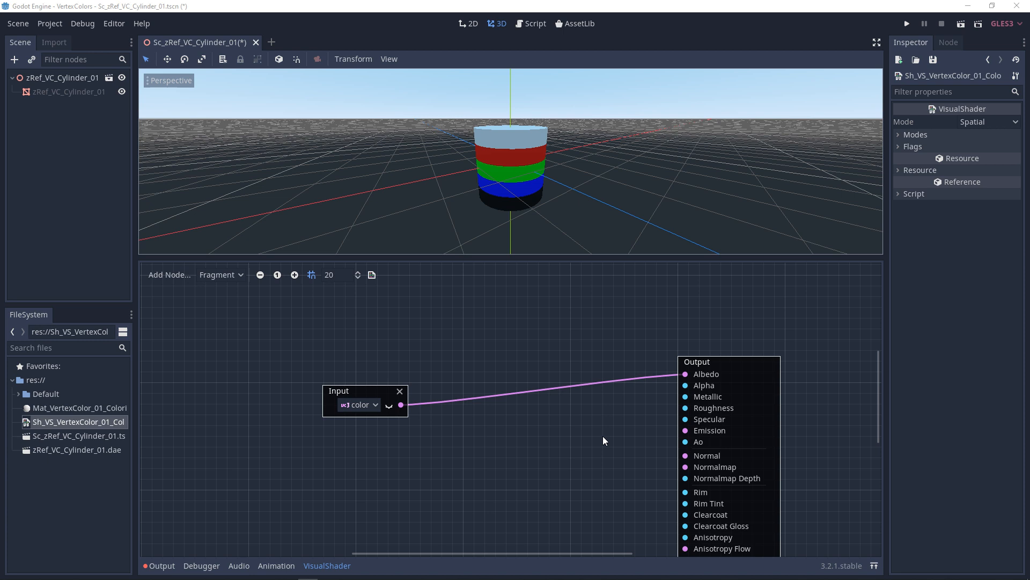
Add a VectorDecompose node from a 'vector' search and connect it between the colour input and Albedo.
click(169, 274)
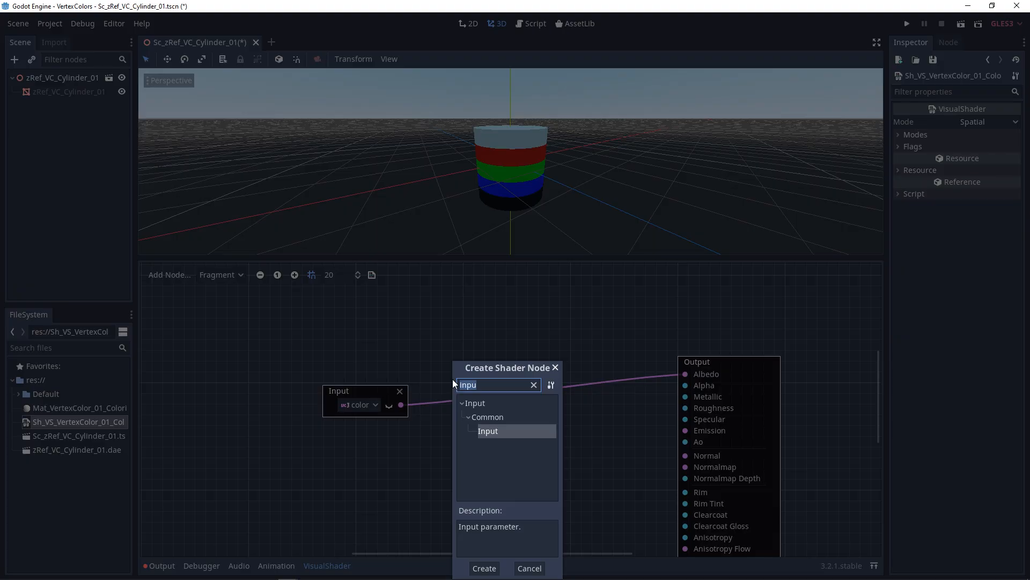
text(vector)
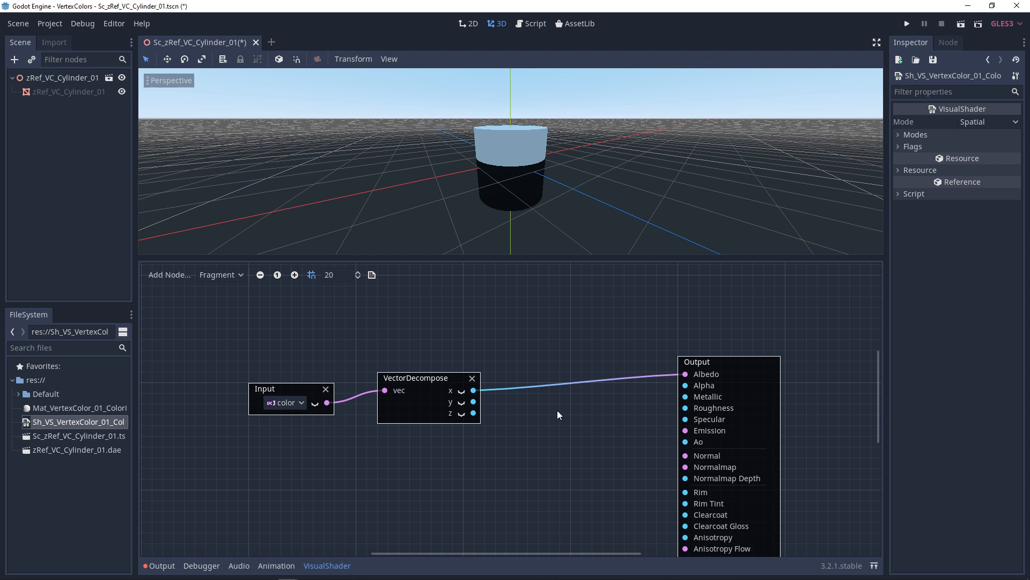
drag(473, 390, 683, 374)
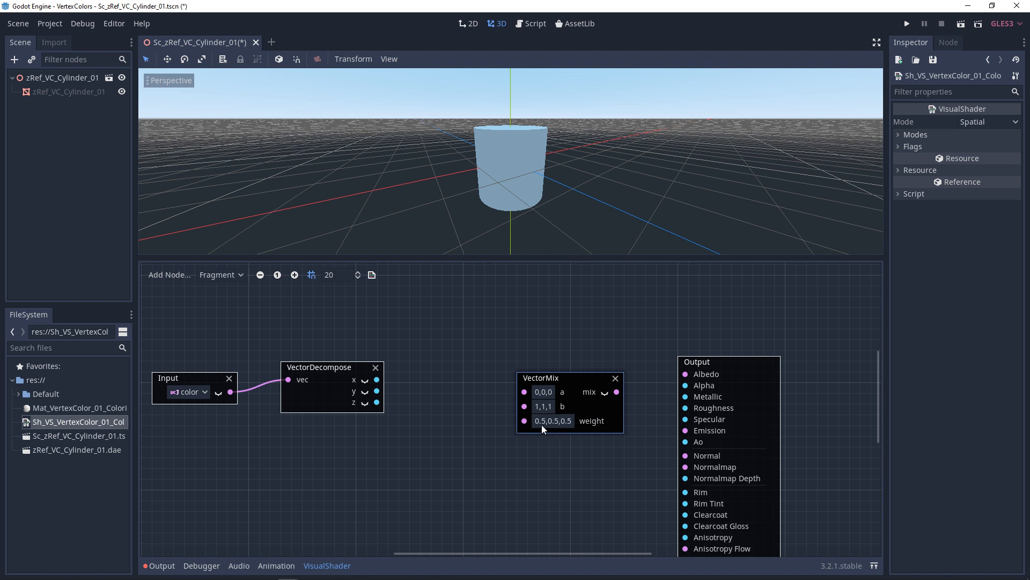
mouse_move(355, 386)
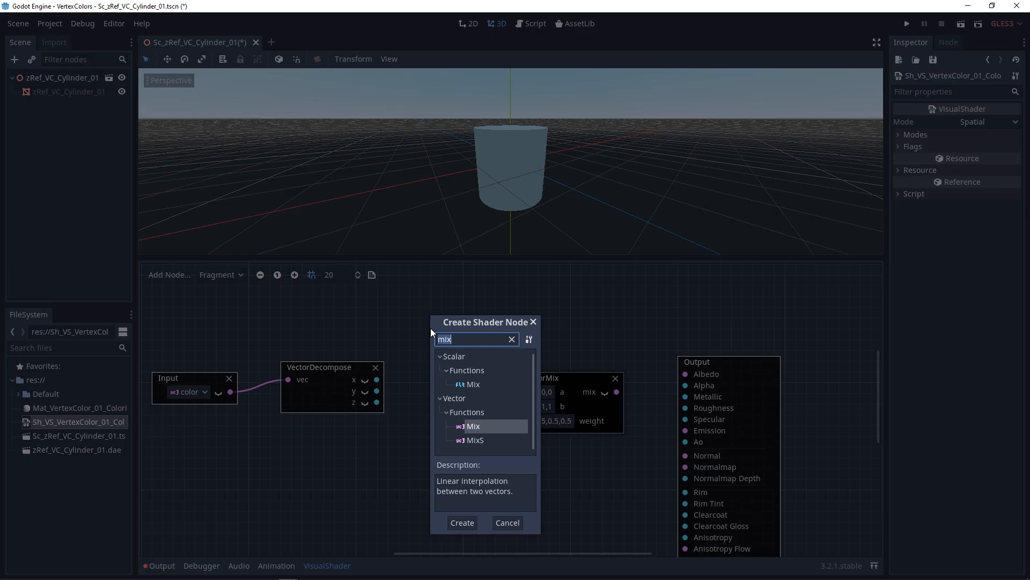
Blend black and red Color constants in a VectorMix, using the red channel as the weight.
text(colo)
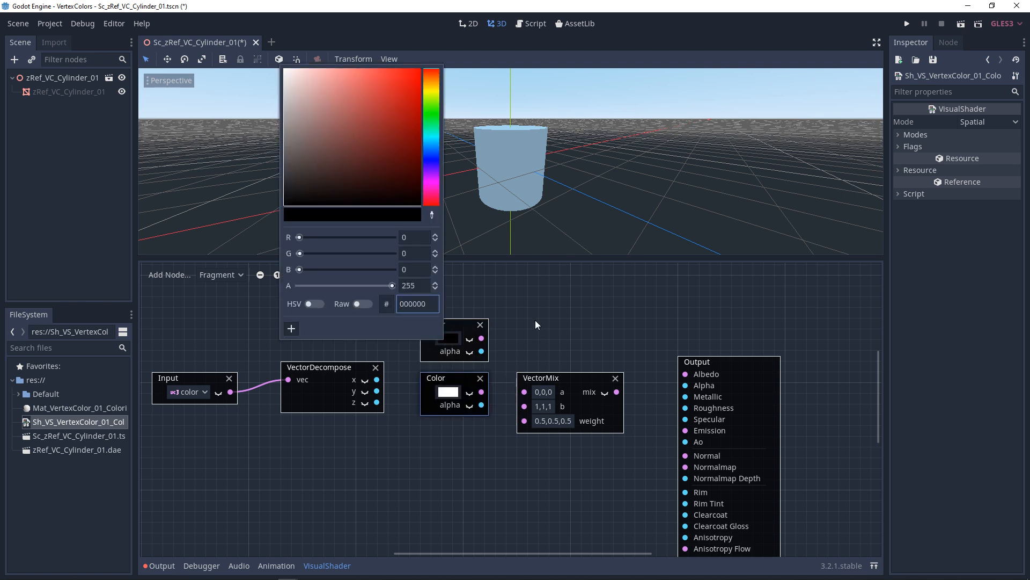
click(448, 395)
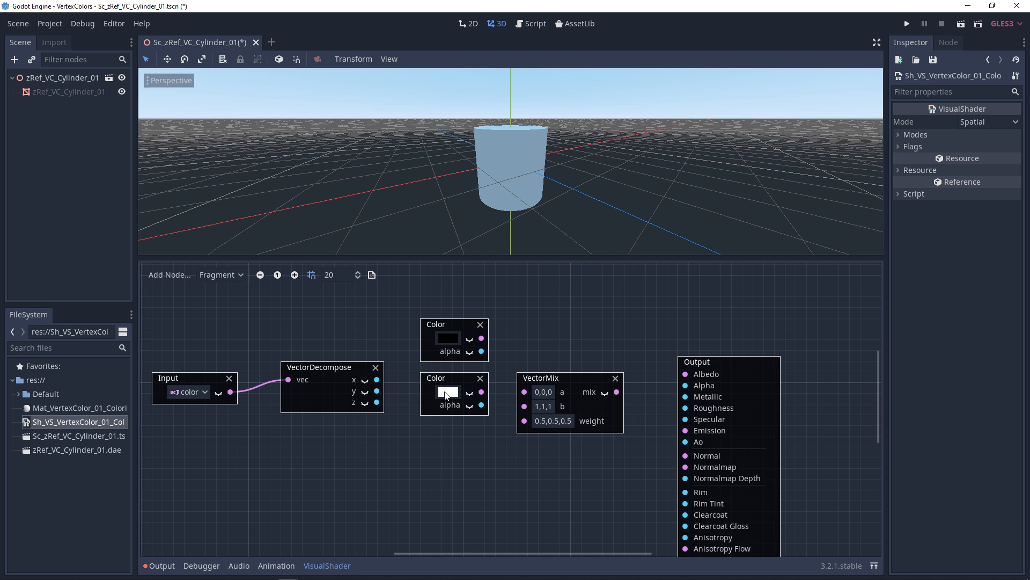
click(449, 393)
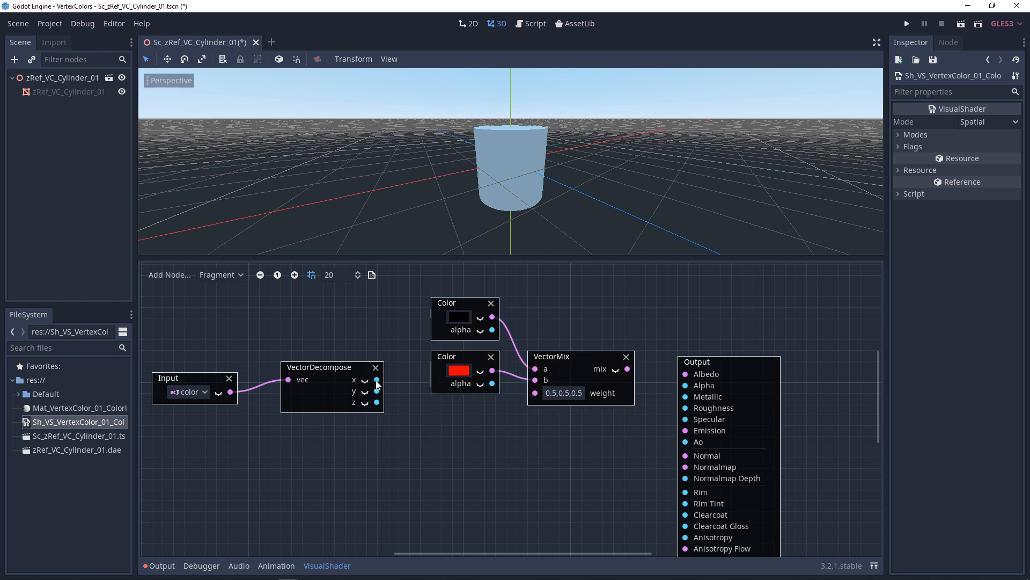
drag(377, 380, 535, 392)
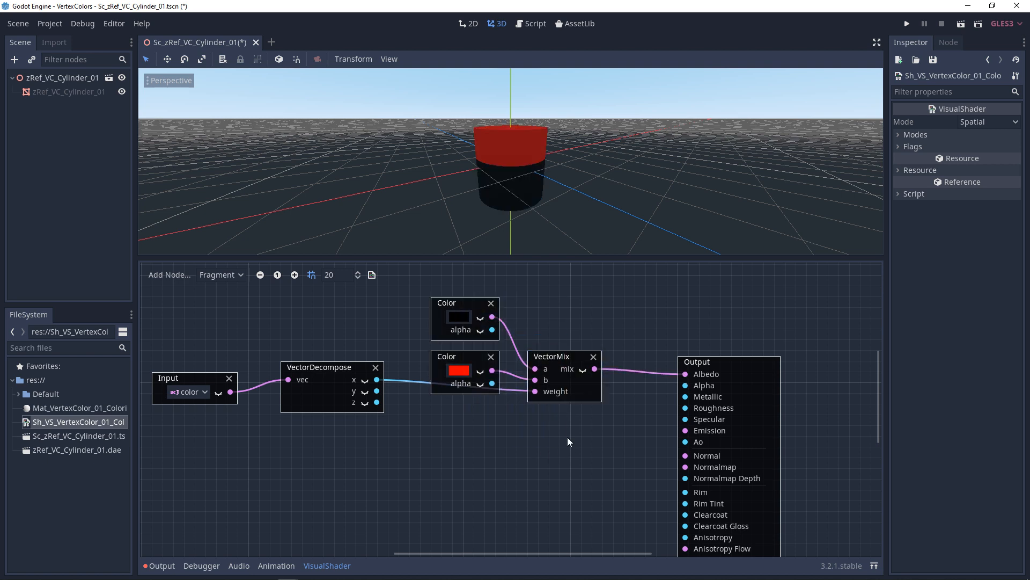
Chain a duplicated Color and VectorMix pair after the first mix, masked by the green channel.
click(459, 362)
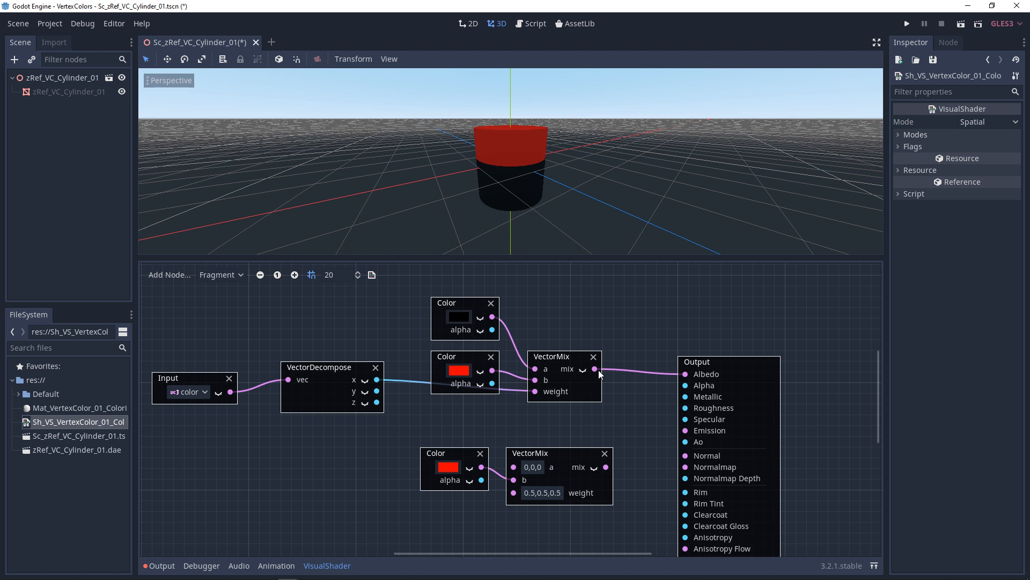
drag(596, 368, 516, 466)
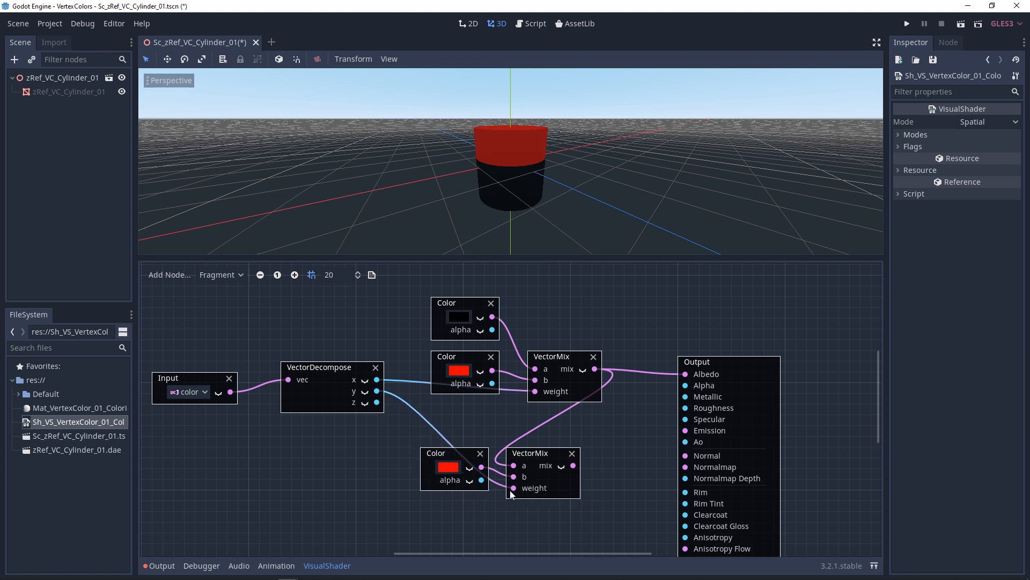
click(449, 466)
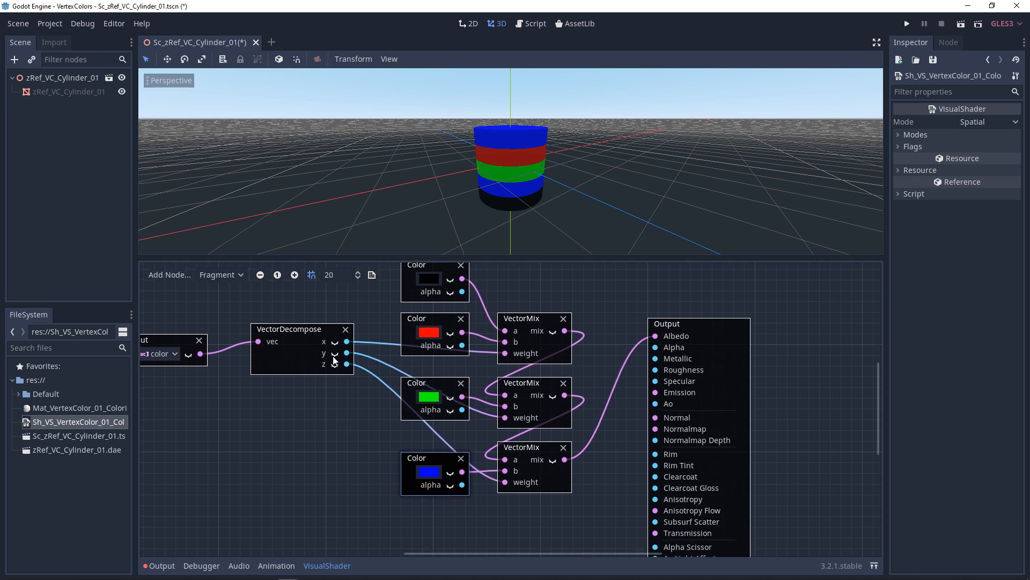
mouse_move(336, 443)
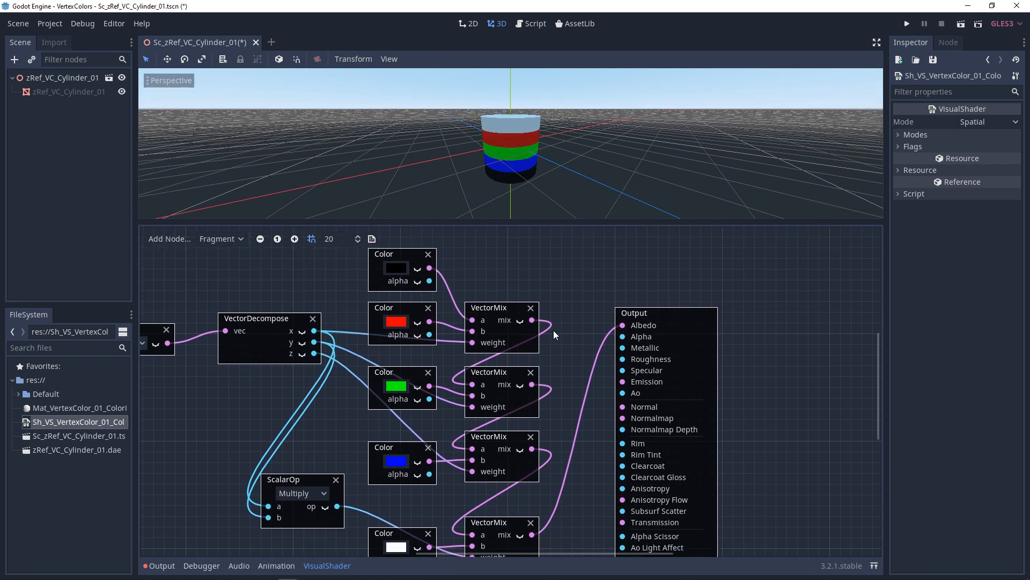
Change the red band's Color constant to cyan and the green band's to magenta.
click(396, 322)
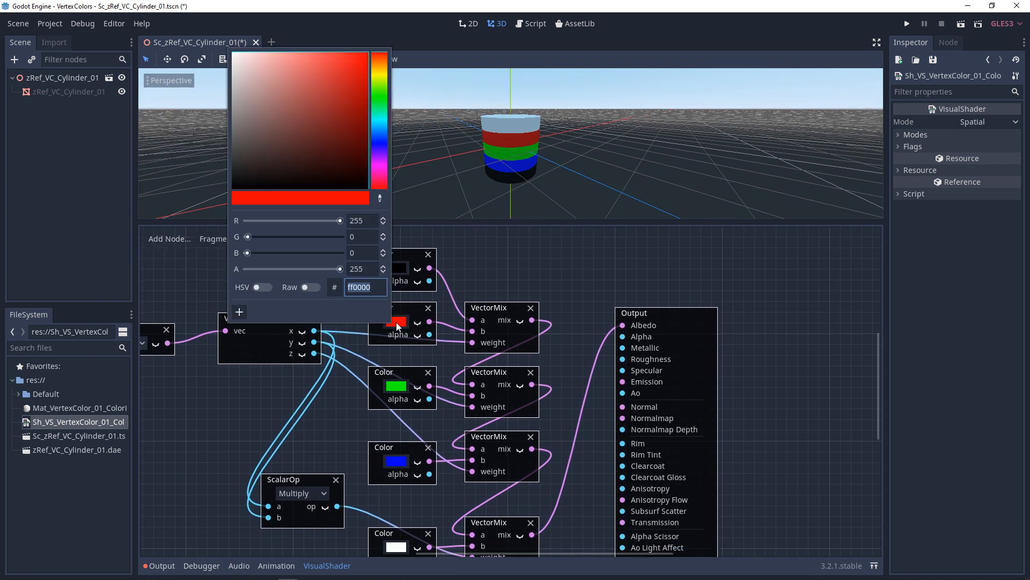
click(351, 79)
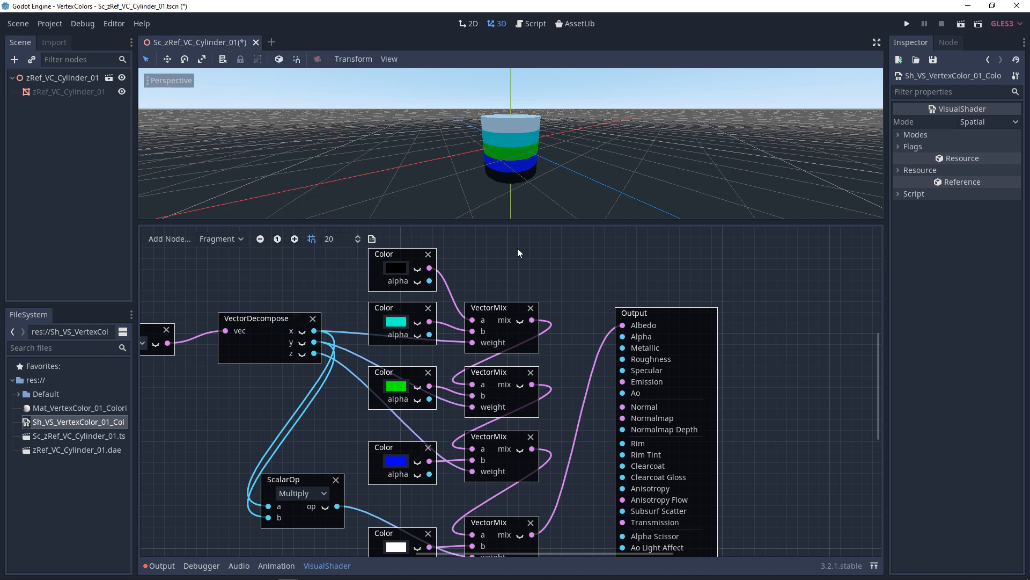
click(395, 385)
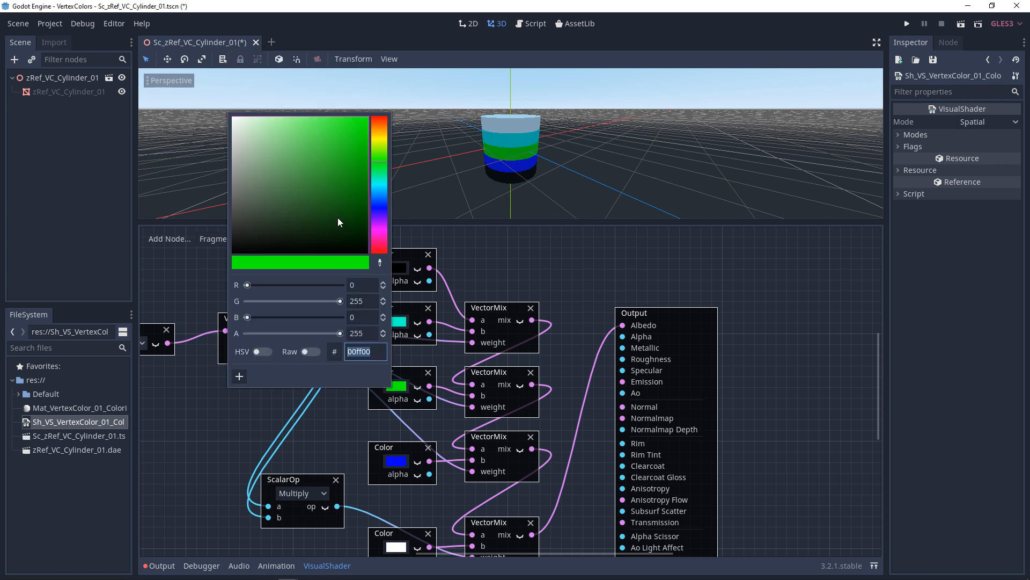
click(380, 235)
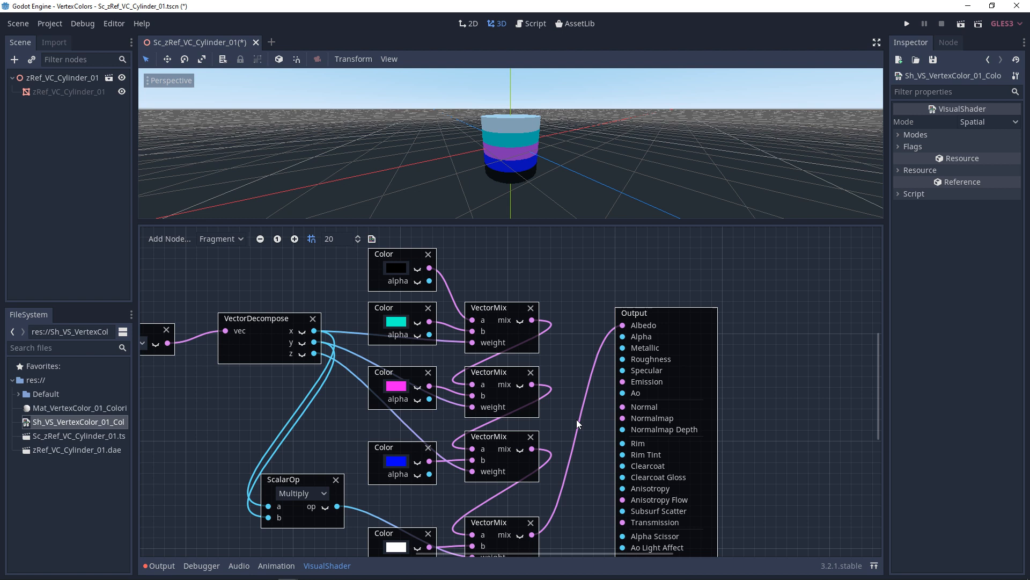
mouse_move(577, 422)
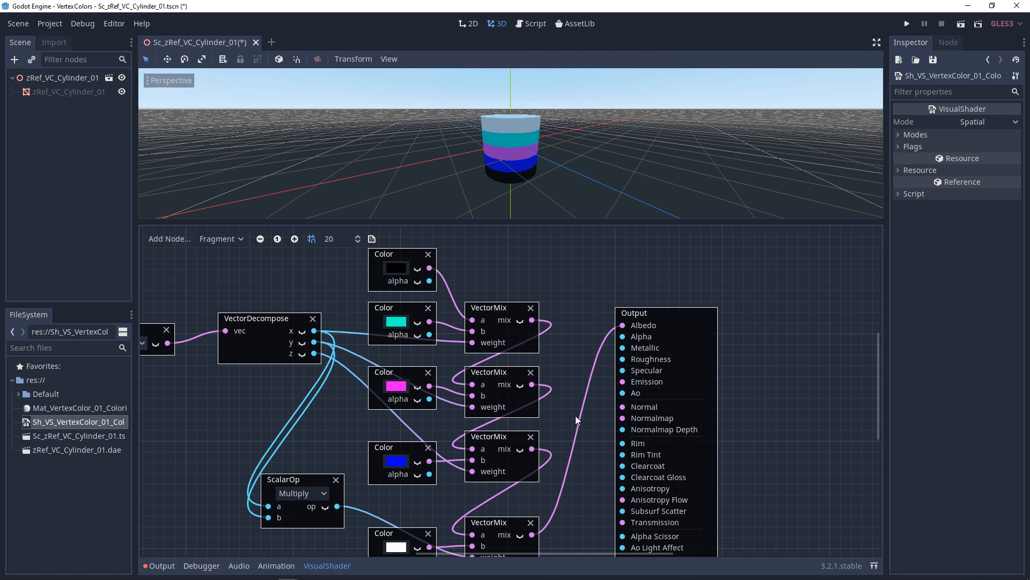
mouse_move(577, 416)
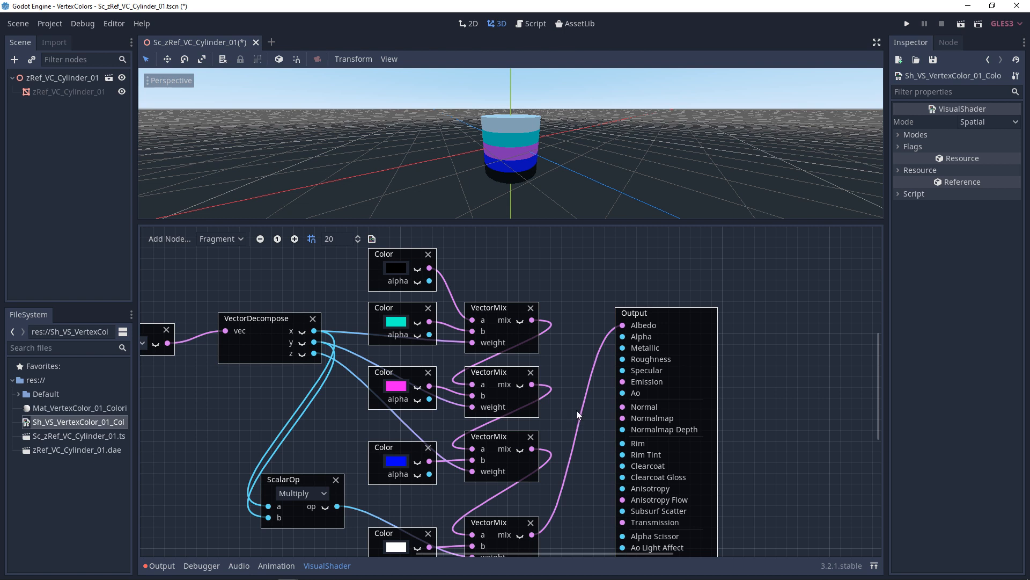